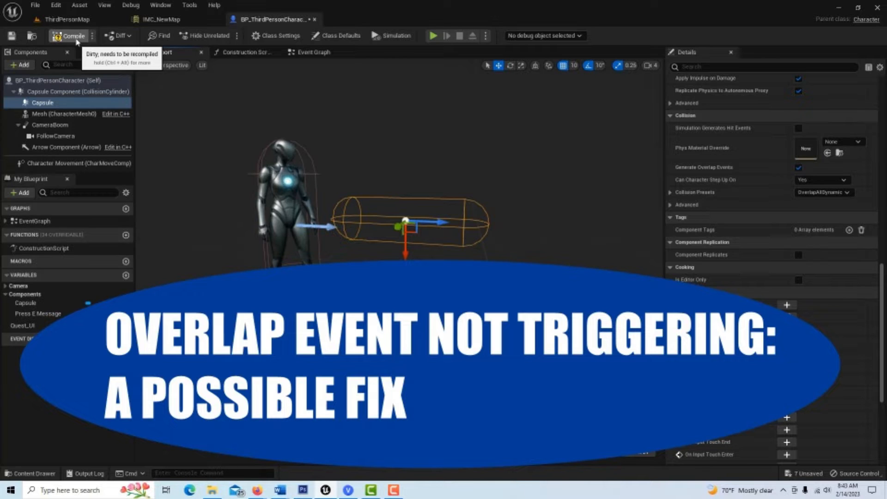
# - Recompile BP_ThirdPersonCharacter and confirm the Compiler Results show success
pyautogui.click(70, 36)
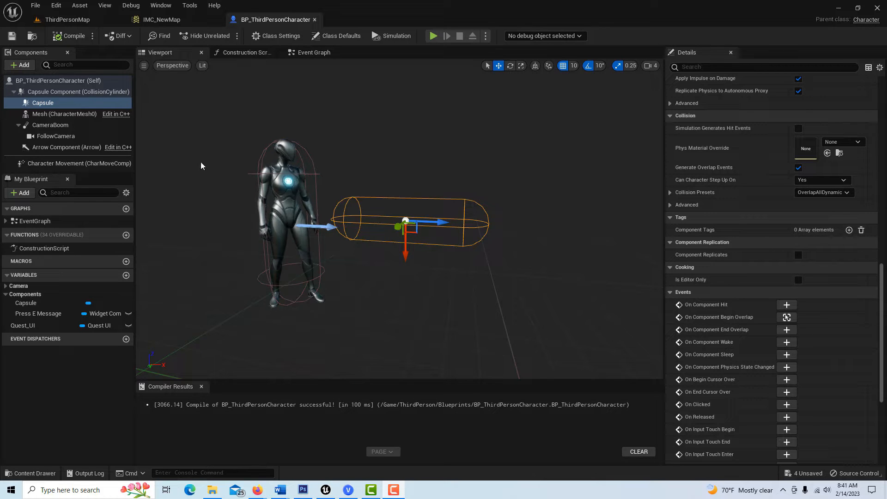
pyautogui.moveTo(433, 223)
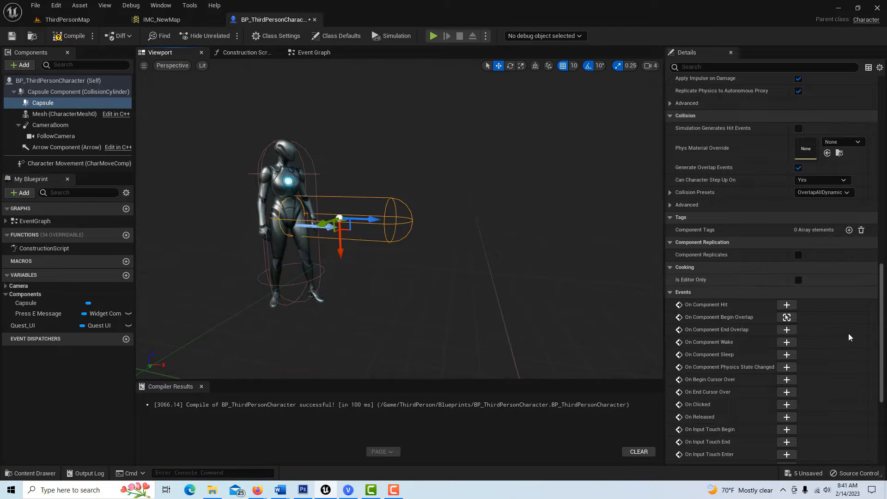
# - Show the Event Graph where the capsule's Begin Overlap prints "Testing overlap"
pyautogui.click(311, 51)
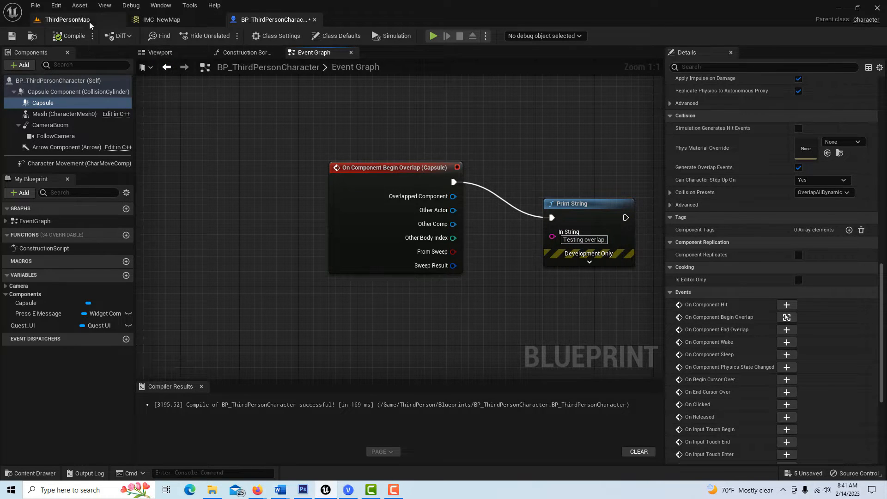
# - Test-play ThirdPersonMap, walking the character to the idle mannequin, then stop the session
pyautogui.click(67, 19)
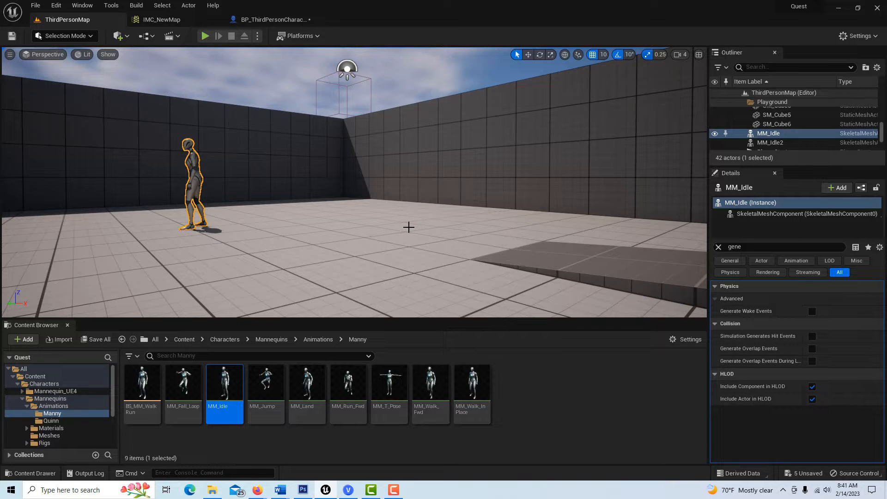
pyautogui.click(204, 36)
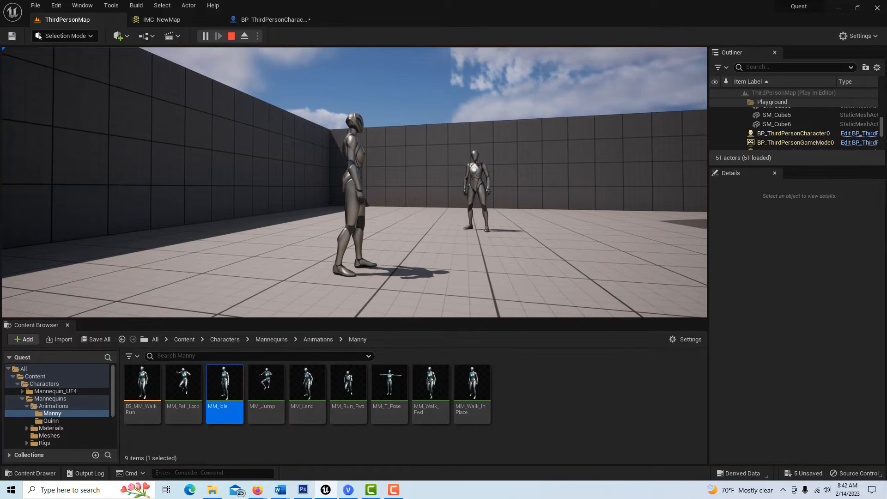
pyautogui.click(231, 36)
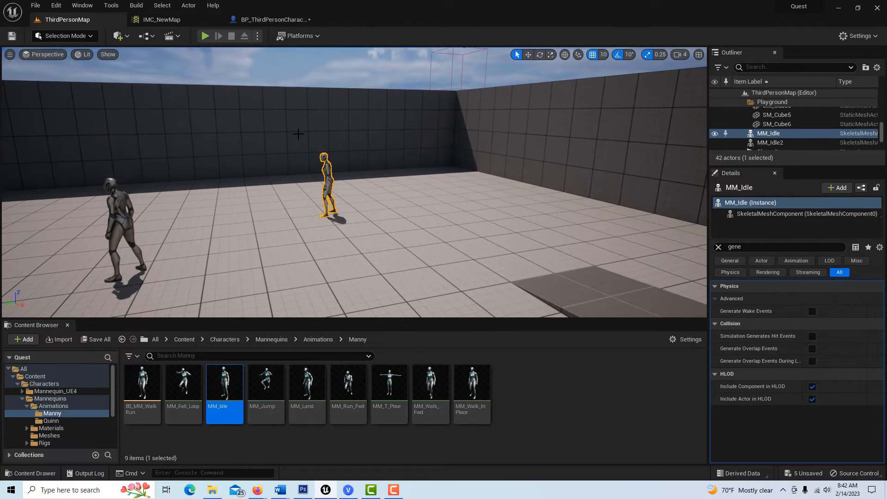
# - Enable Generate Overlap Events on the back wall, right wall and large block, then return to the character Blueprint
pyautogui.click(777, 114)
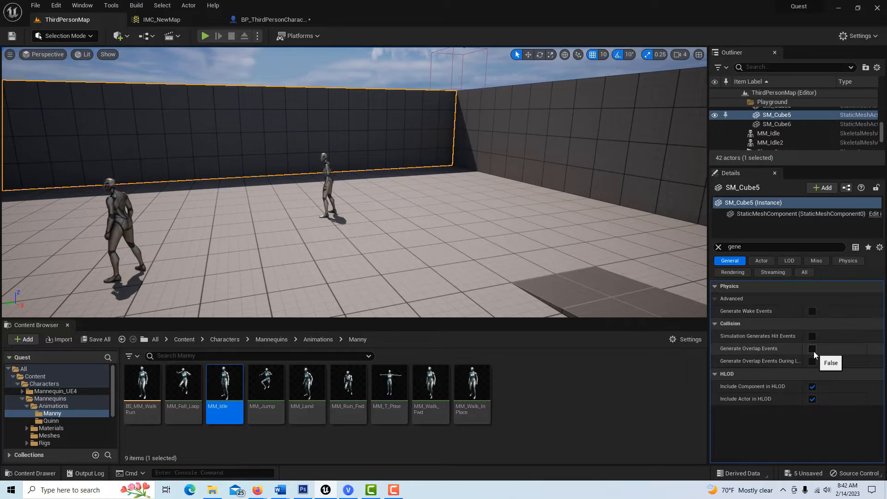
pyautogui.click(811, 348)
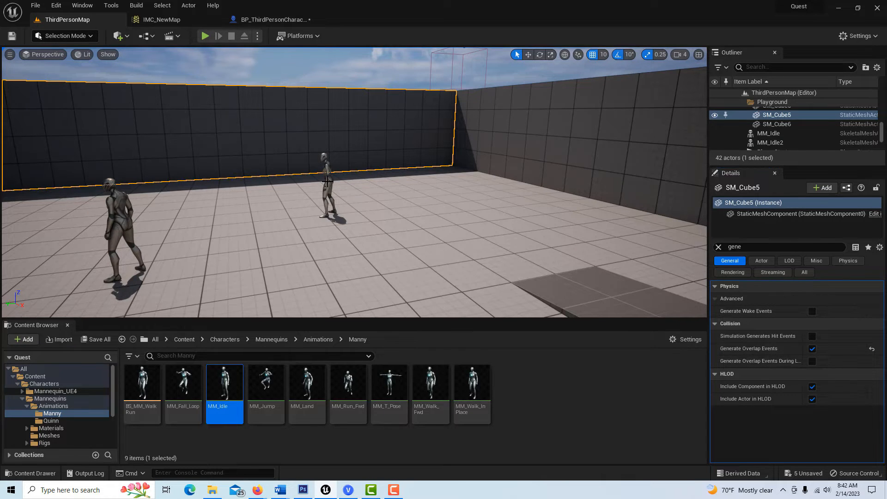
pyautogui.click(768, 133)
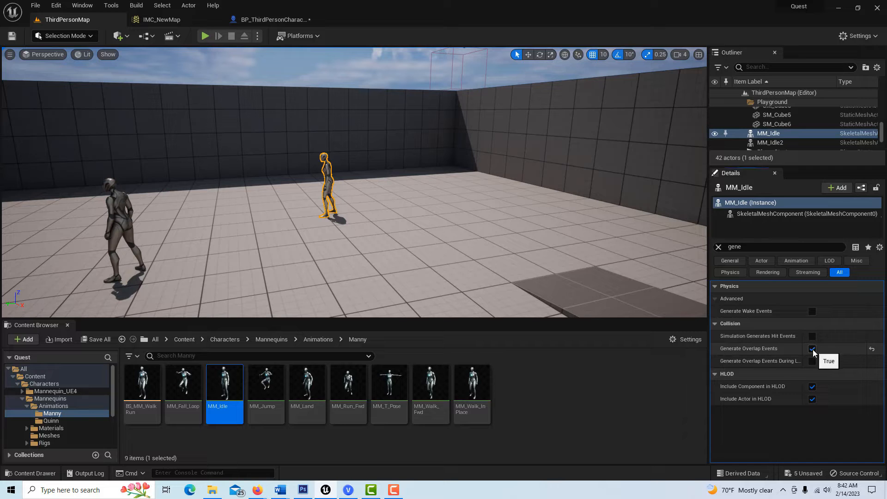
pyautogui.click(776, 133)
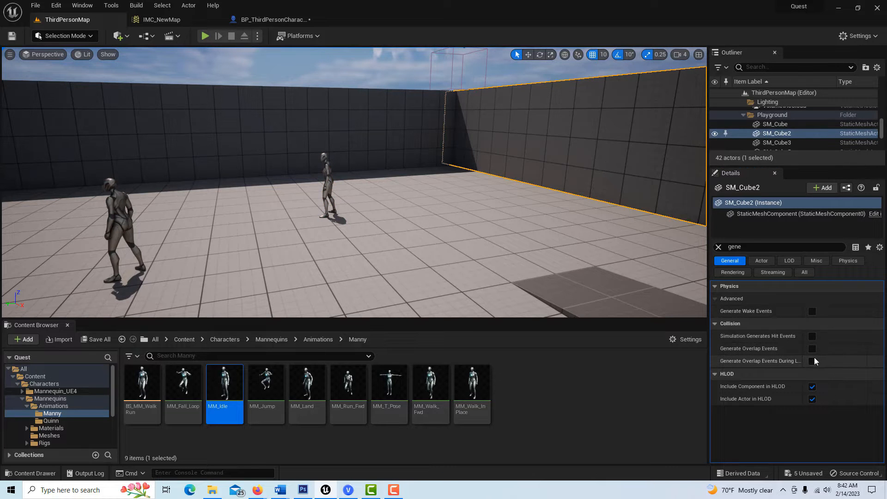
pyautogui.click(812, 348)
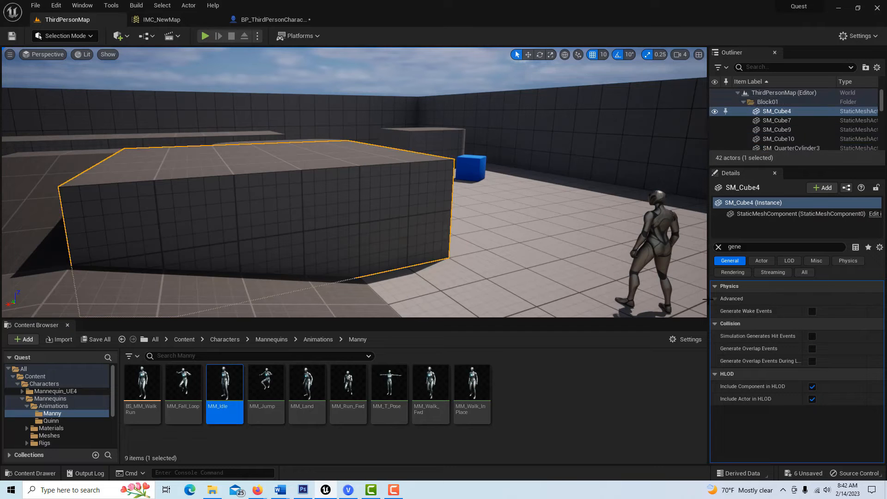
pyautogui.click(812, 348)
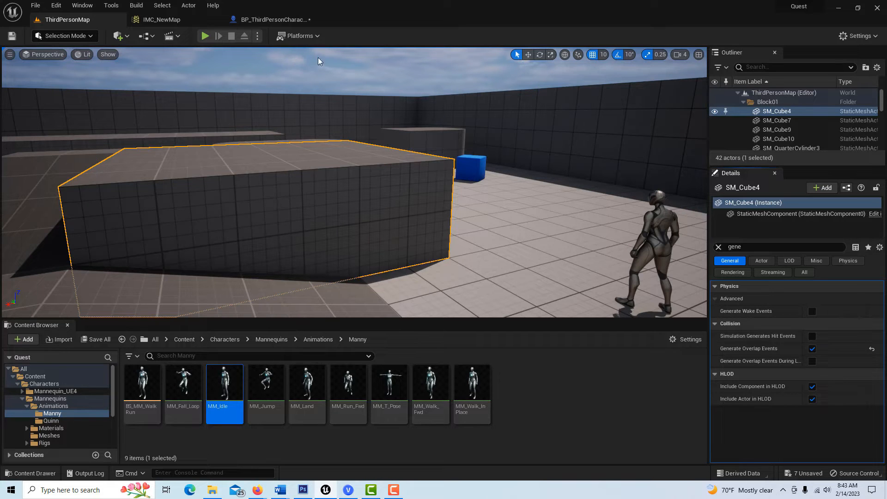
pyautogui.moveTo(273, 20)
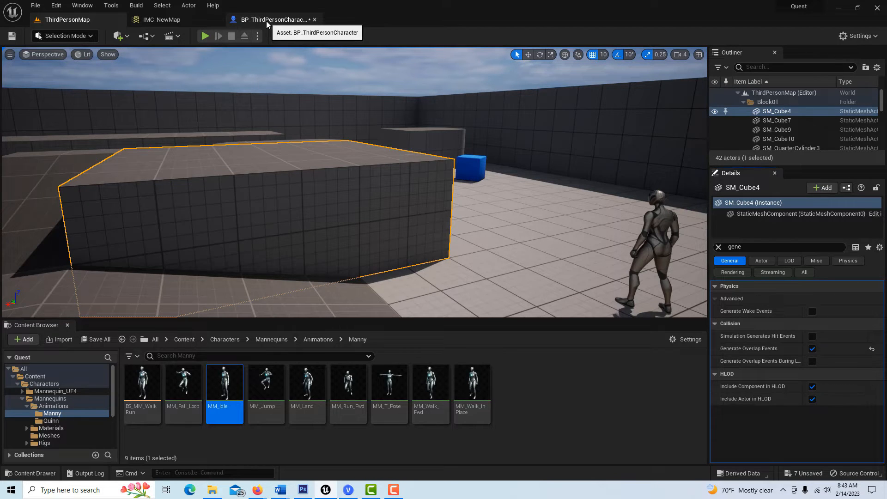
pyautogui.click(273, 19)
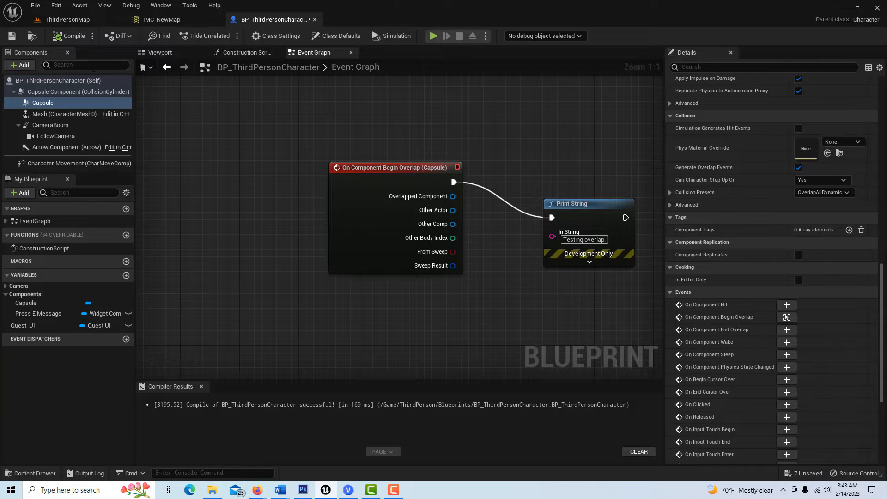
# - Show the character's Viewport with the mannequin and added capsule component
pyautogui.click(159, 52)
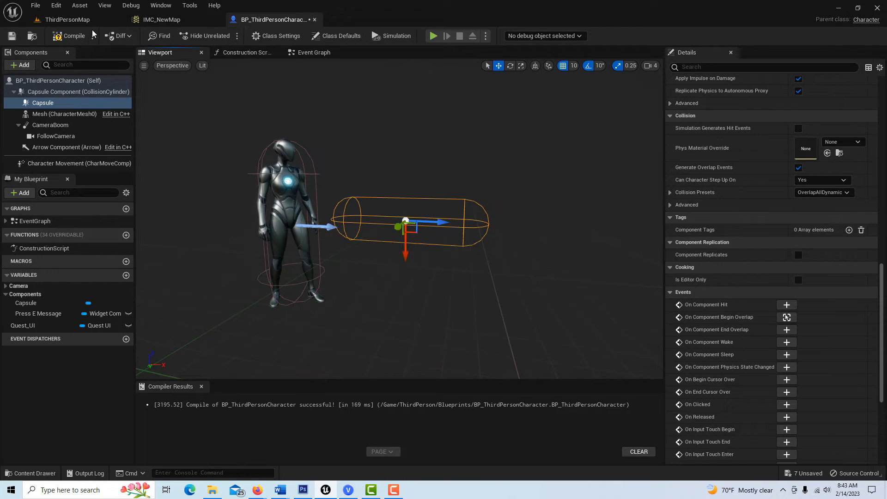
pyautogui.moveTo(11, 36)
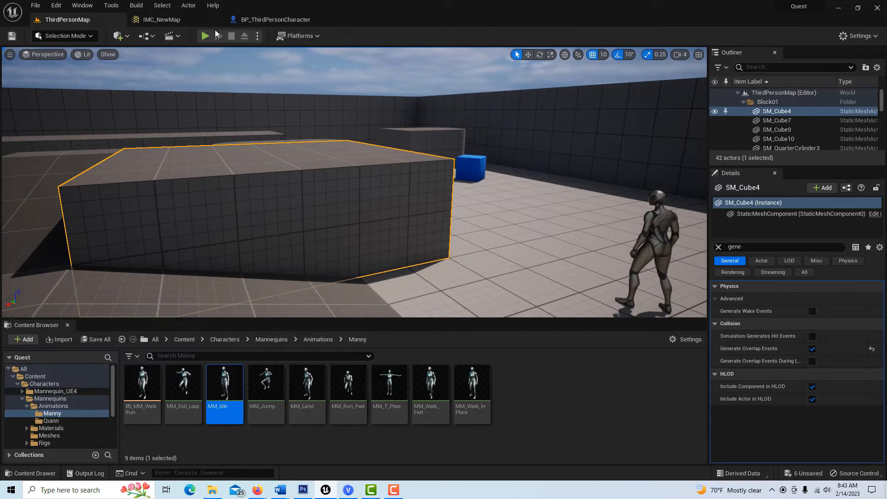
# - Start a play session of the level and take control of the character
pyautogui.click(204, 36)
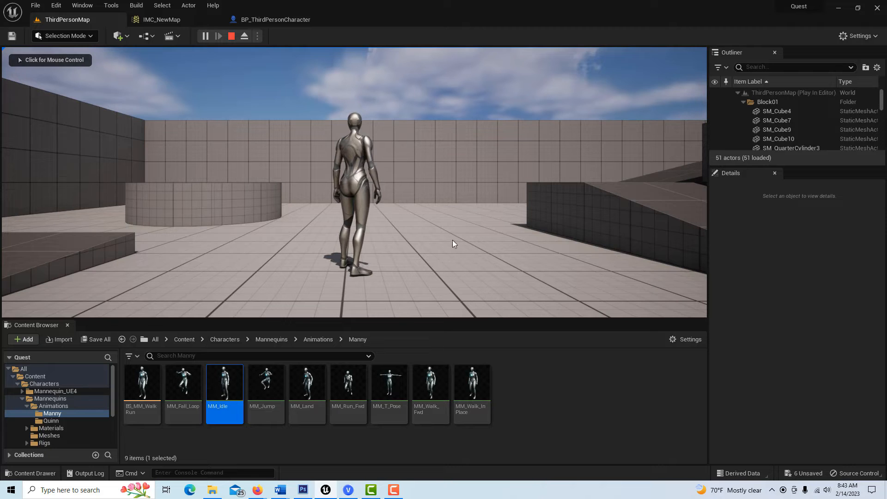
pyautogui.click(452, 243)
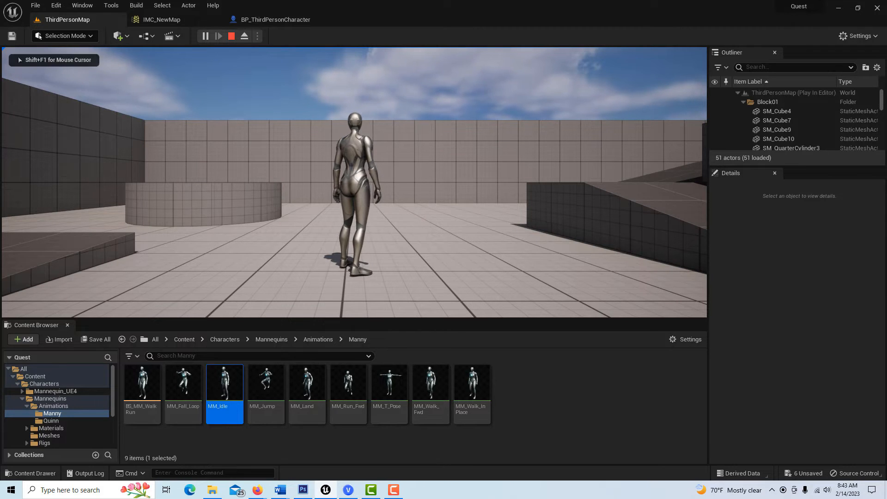